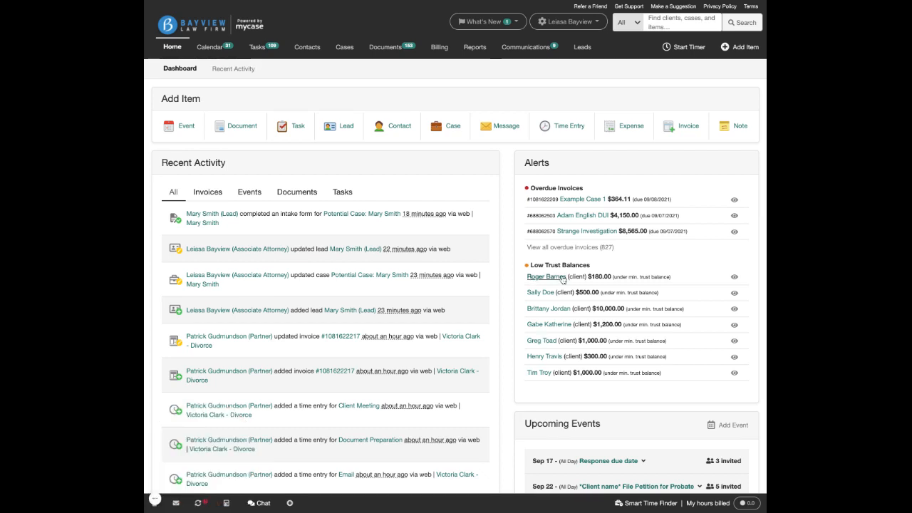
Go to the firm settings and show the Intake Forms list.
{"action": "left_click", "coordinate": [581, 47]}
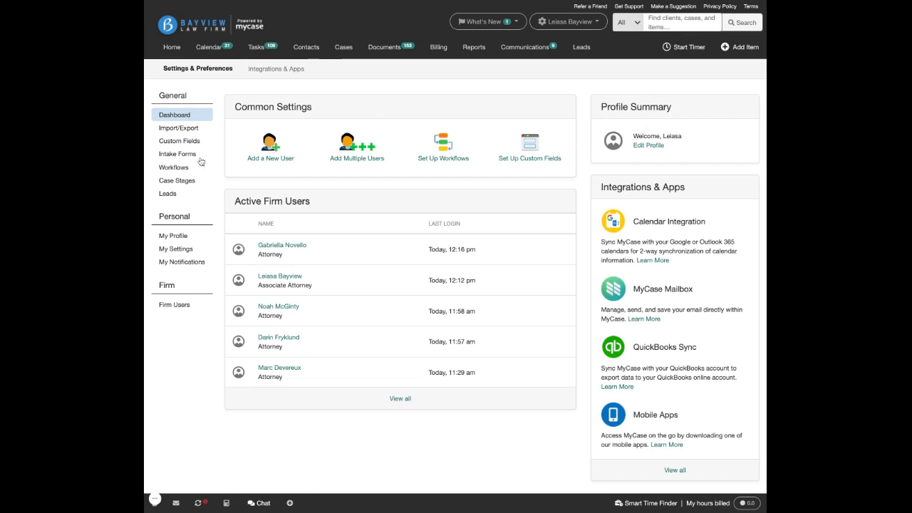
{"action": "left_click", "coordinate": [177, 154]}
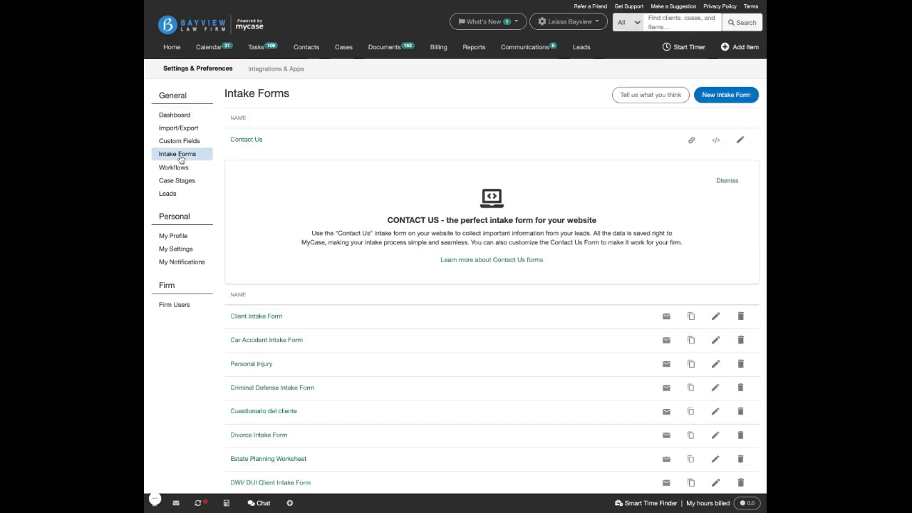
{"action": "mouse_move", "coordinate": [726, 94]}
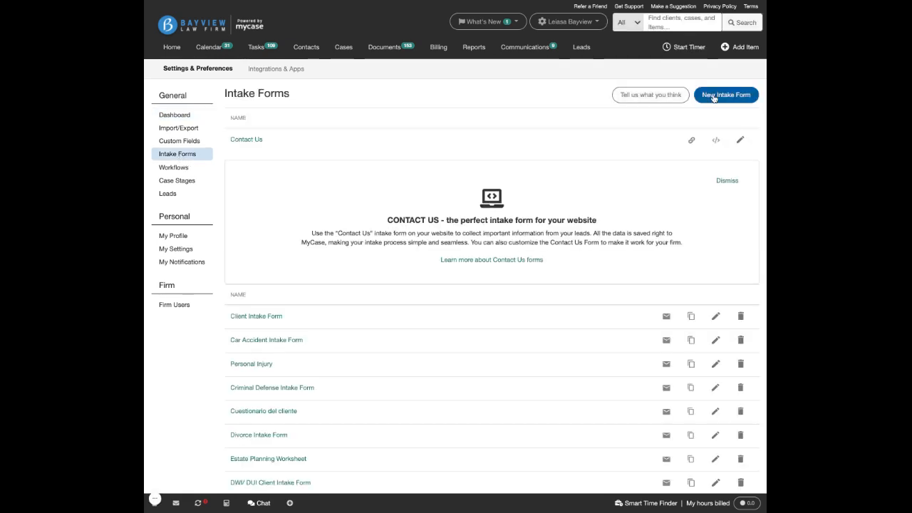
Create a new intake form and review the Category and Field choices for the Name field.
{"action": "left_click", "coordinate": [725, 94]}
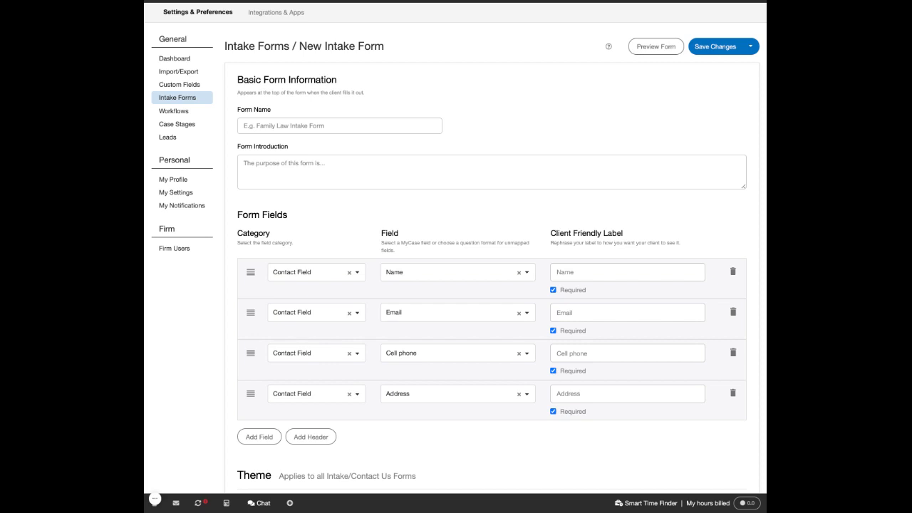
{"action": "scroll", "scroll_direction": "down", "scroll_amount": 3}
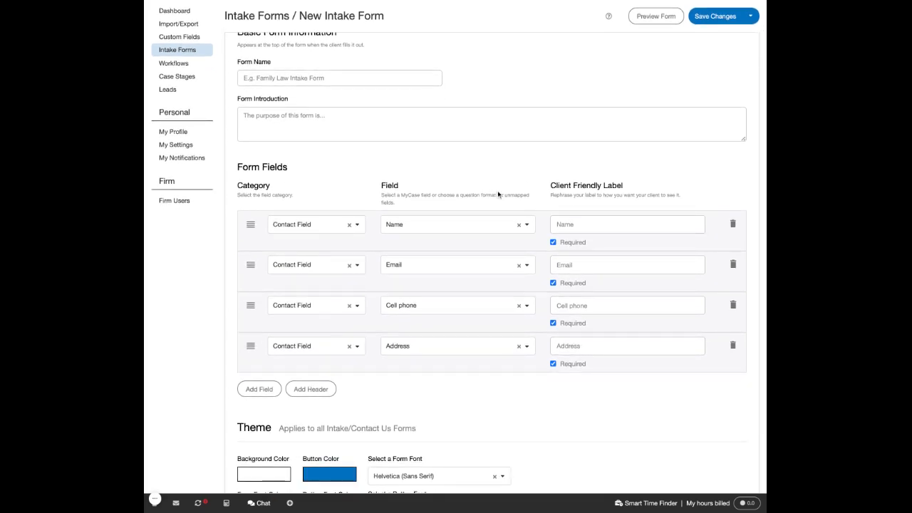
{"action": "scroll", "scroll_direction": "down", "scroll_amount": 3}
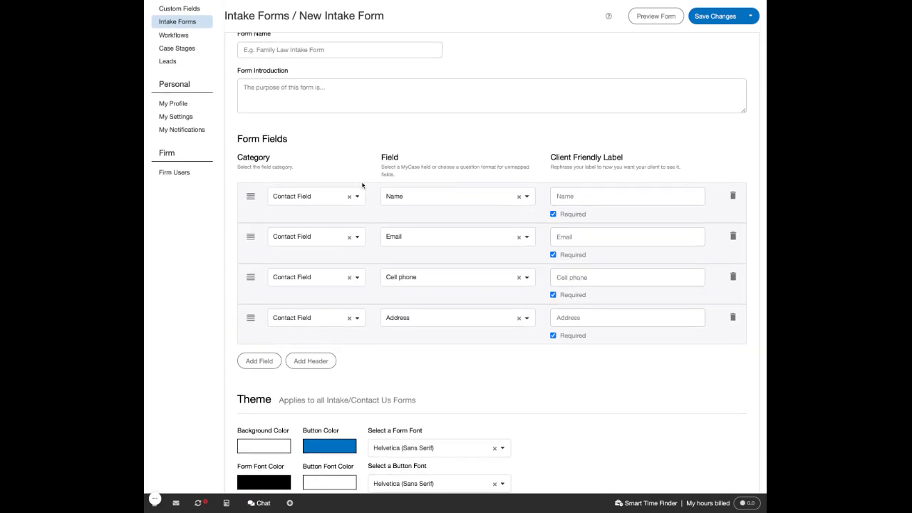
{"action": "left_click", "coordinate": [354, 197]}
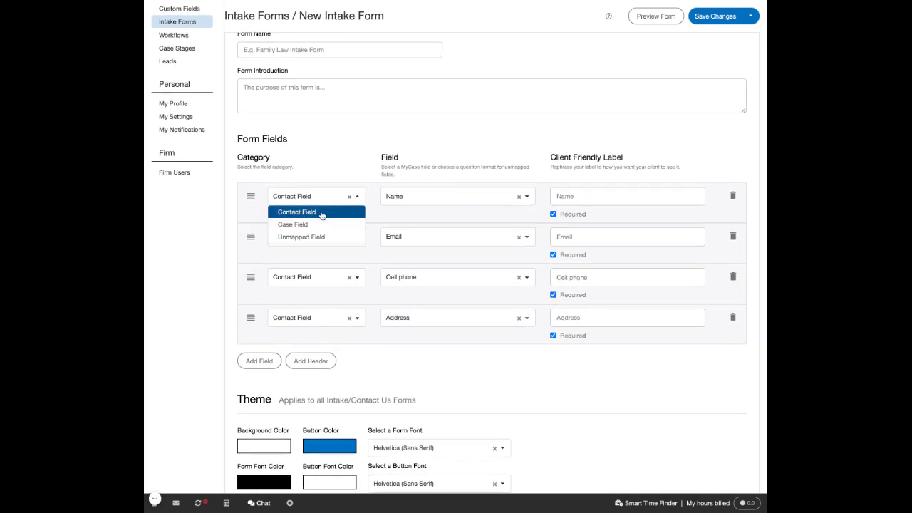
{"action": "mouse_move", "coordinate": [293, 224]}
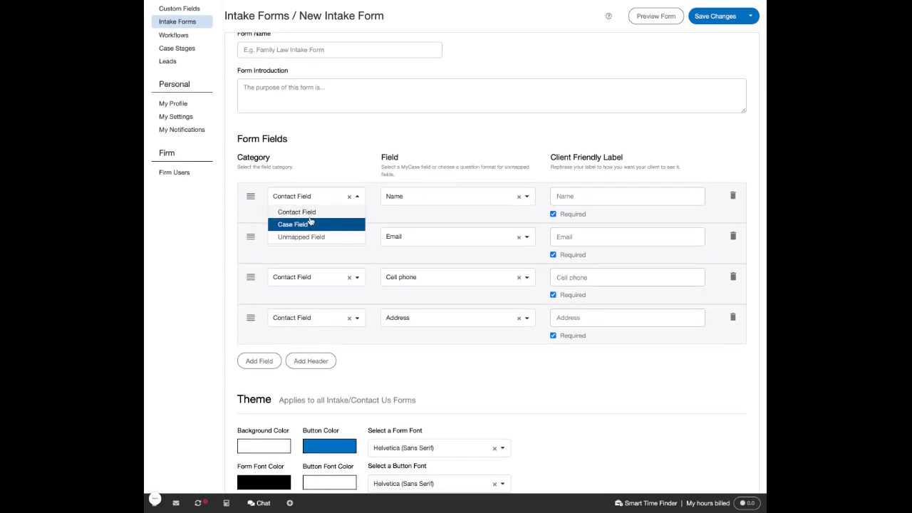
{"action": "mouse_move", "coordinate": [301, 236]}
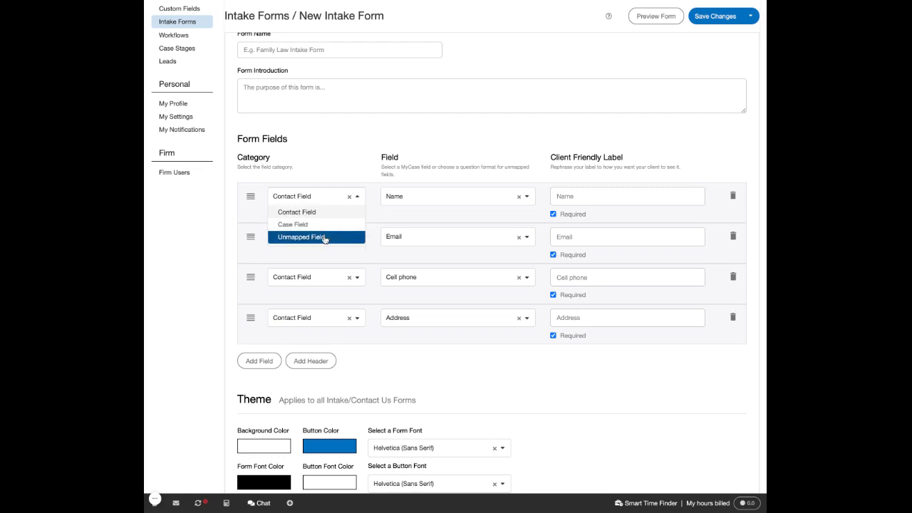
{"action": "mouse_move", "coordinate": [293, 224]}
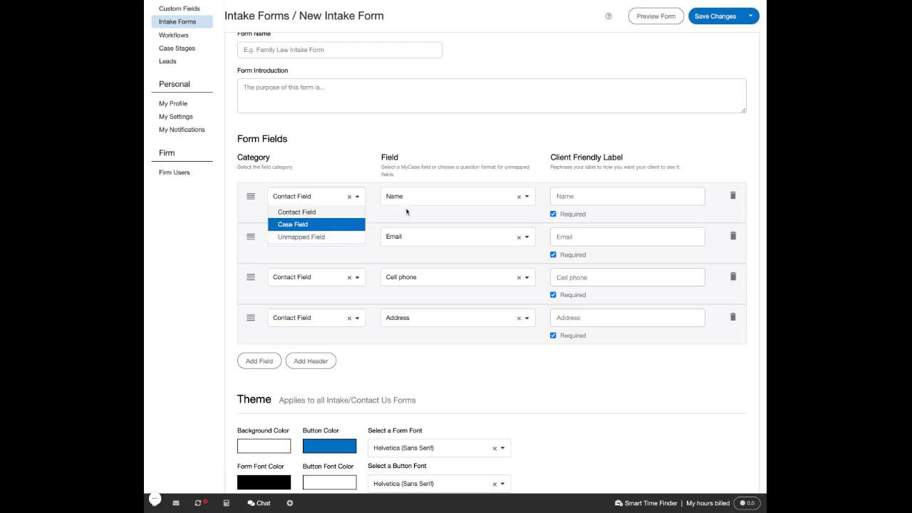
{"action": "left_click", "coordinate": [406, 210]}
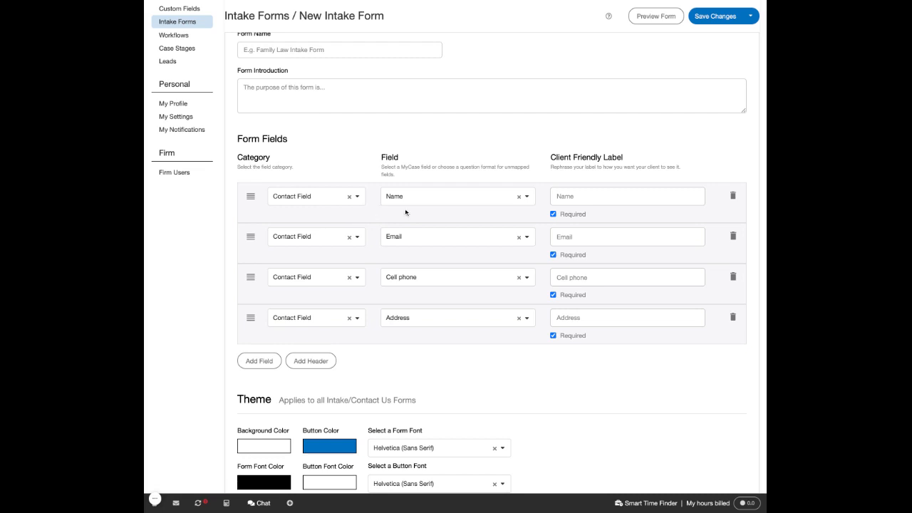
{"action": "left_click", "coordinate": [524, 197]}
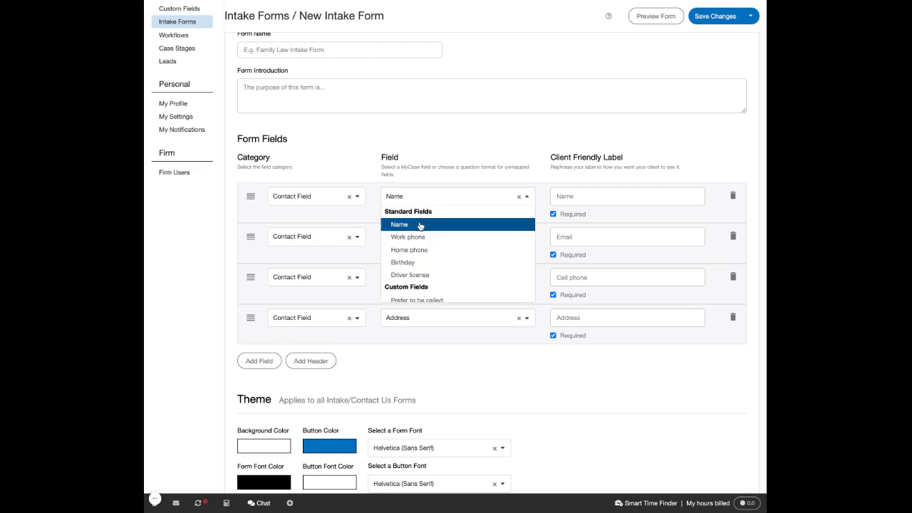
{"action": "scroll", "scroll_direction": "down", "scroll_amount": 3}
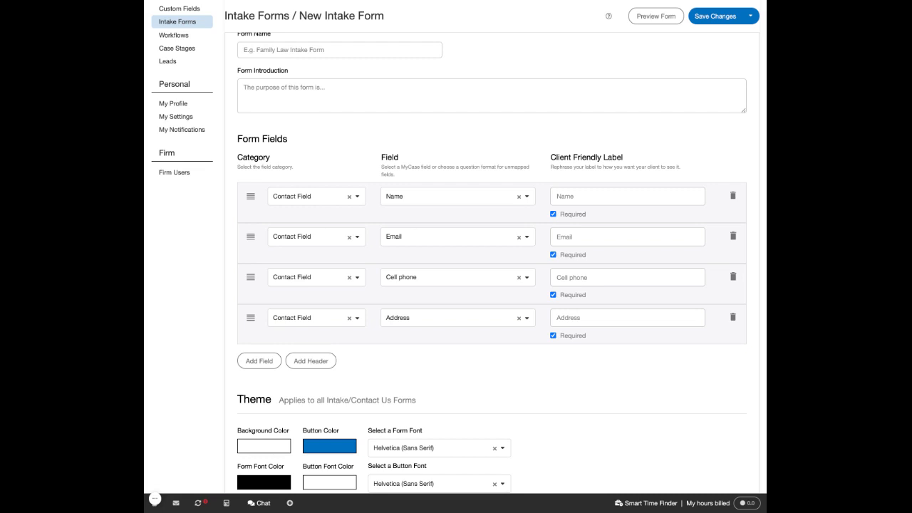
{"action": "mouse_move", "coordinate": [451, 353]}
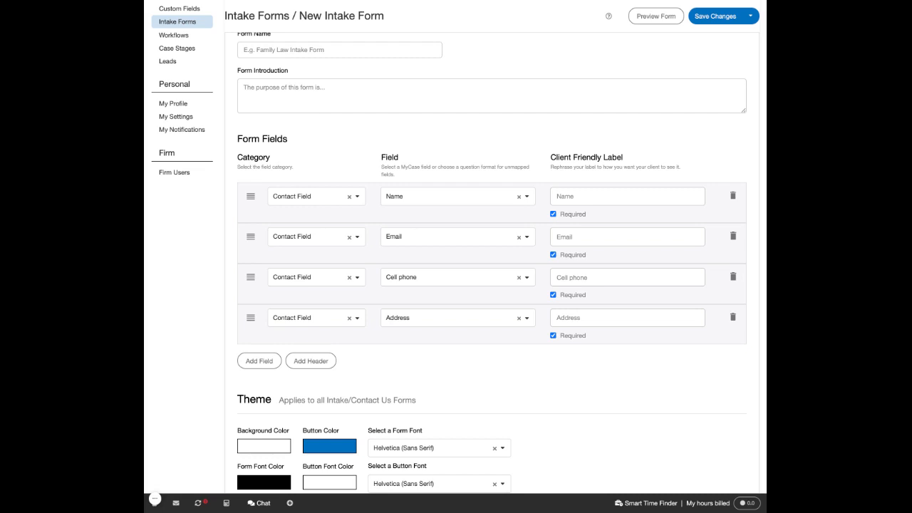
{"action": "scroll", "scroll_direction": "up", "scroll_amount": 3}
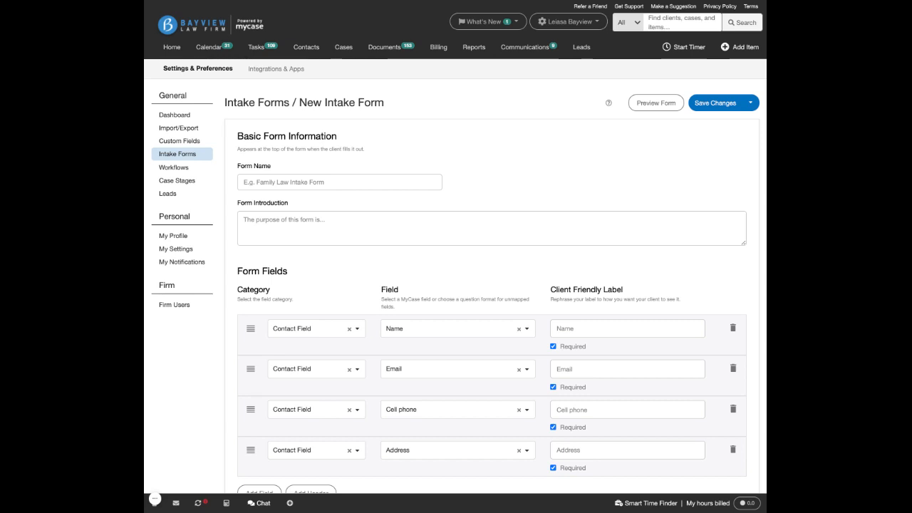
{"action": "mouse_move", "coordinate": [656, 102]}
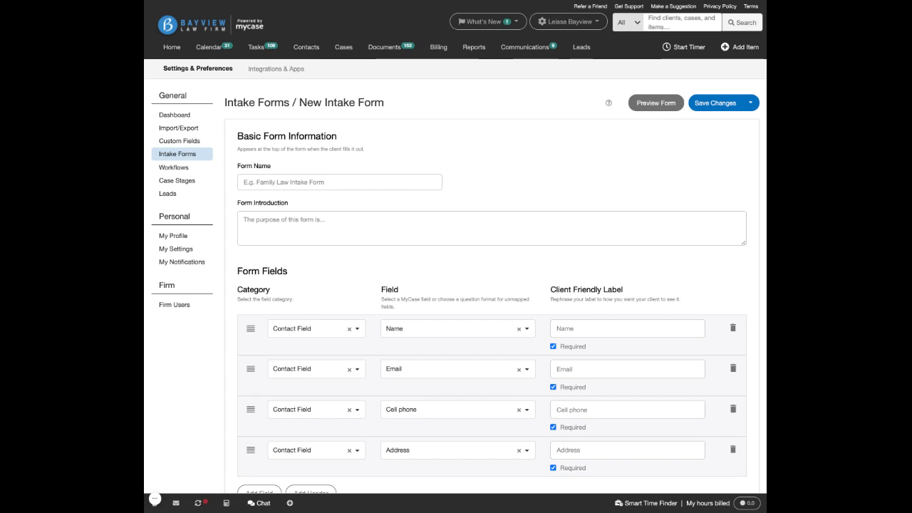
{"action": "mouse_move", "coordinate": [681, 151]}
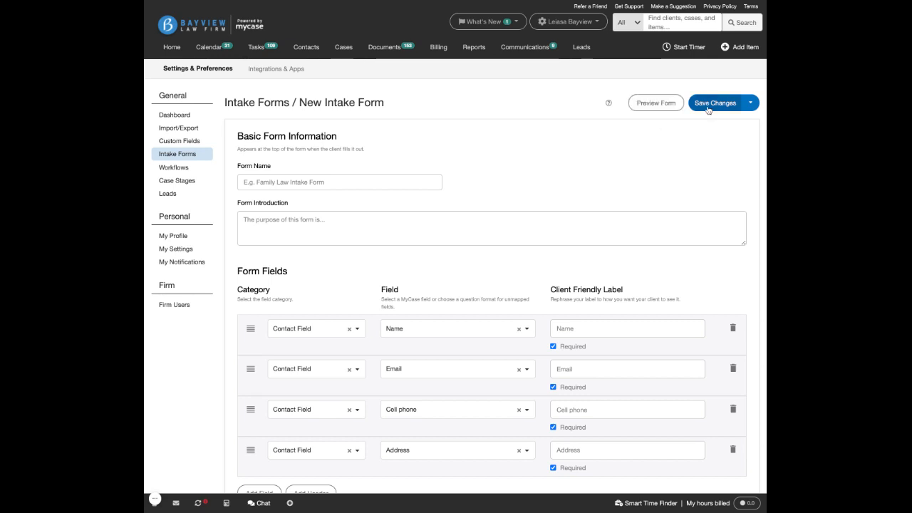
Save the new intake form.
{"action": "left_click", "coordinate": [581, 47]}
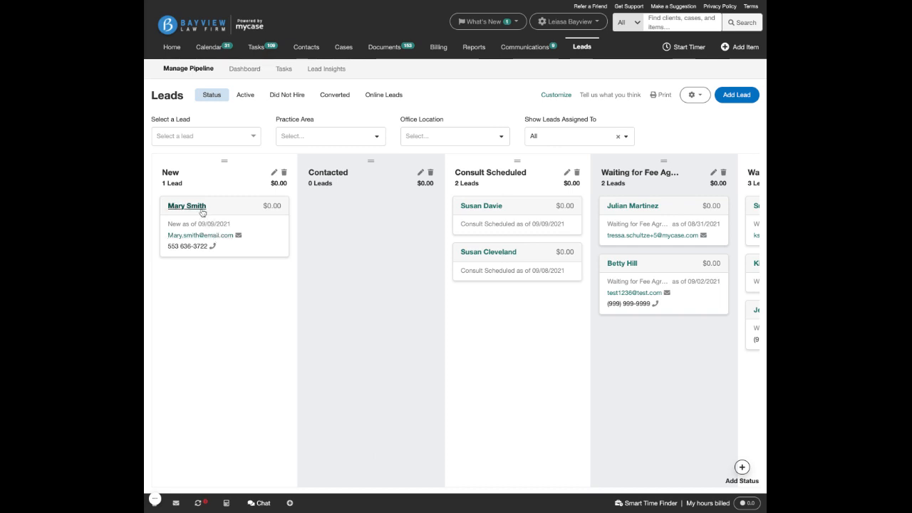
Show Mary Smith's lead record on its Intake Forms tab, with no forms sent yet.
{"action": "left_click", "coordinate": [186, 206]}
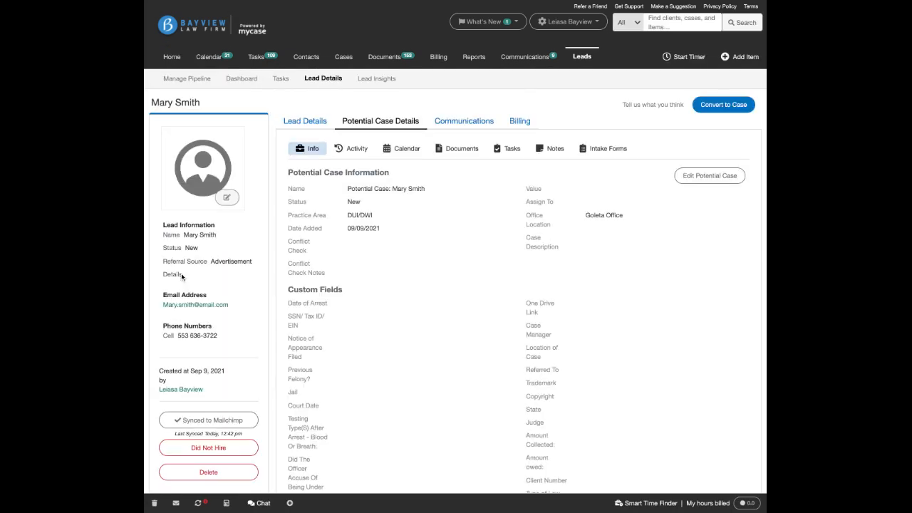
{"action": "mouse_move", "coordinate": [476, 202]}
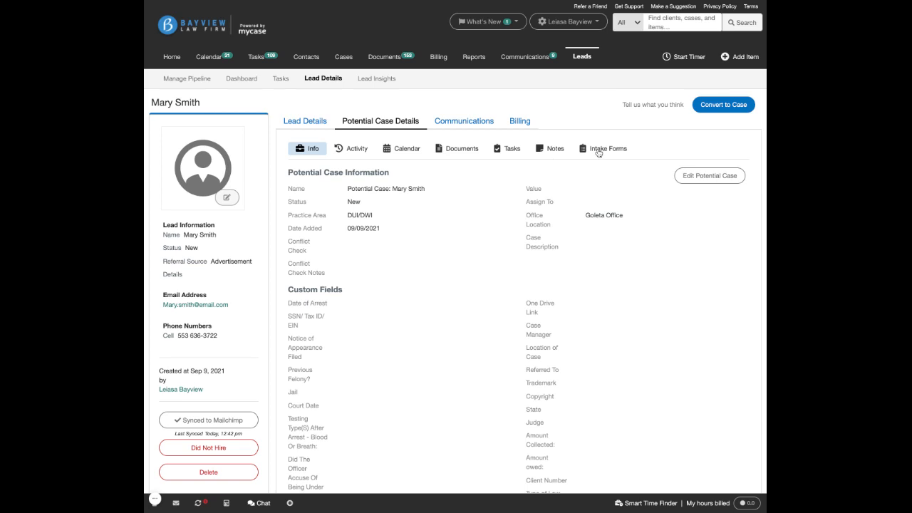
{"action": "left_click", "coordinate": [607, 148]}
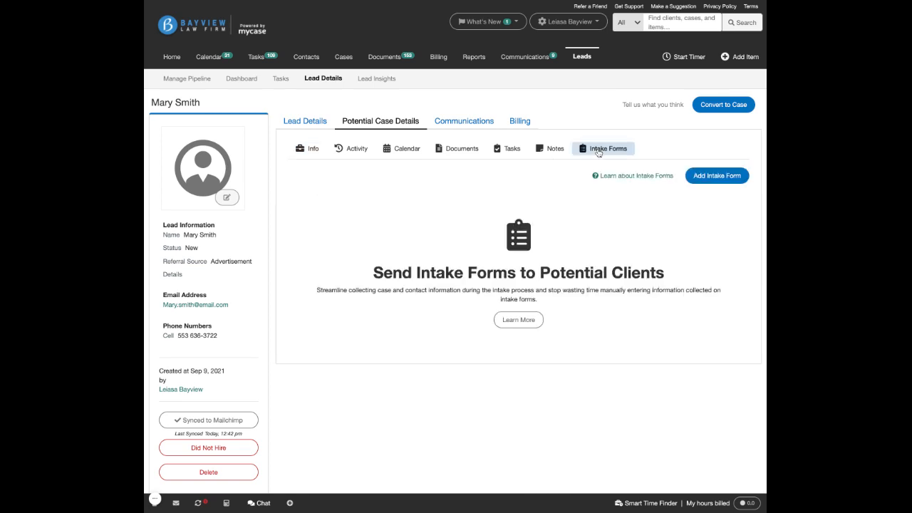
{"action": "mouse_move", "coordinate": [716, 175]}
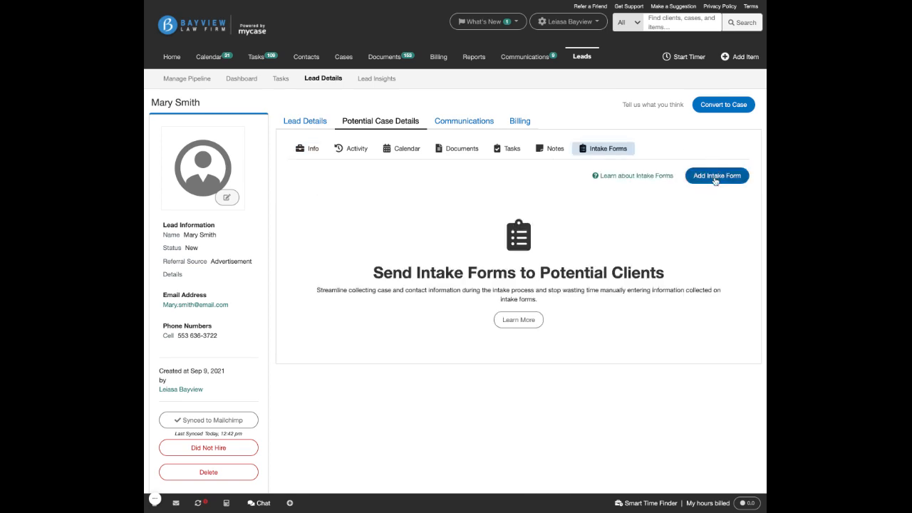
Add the Car Accident Intake Form to the lead and send it with the default subject and message.
{"action": "left_click", "coordinate": [716, 175]}
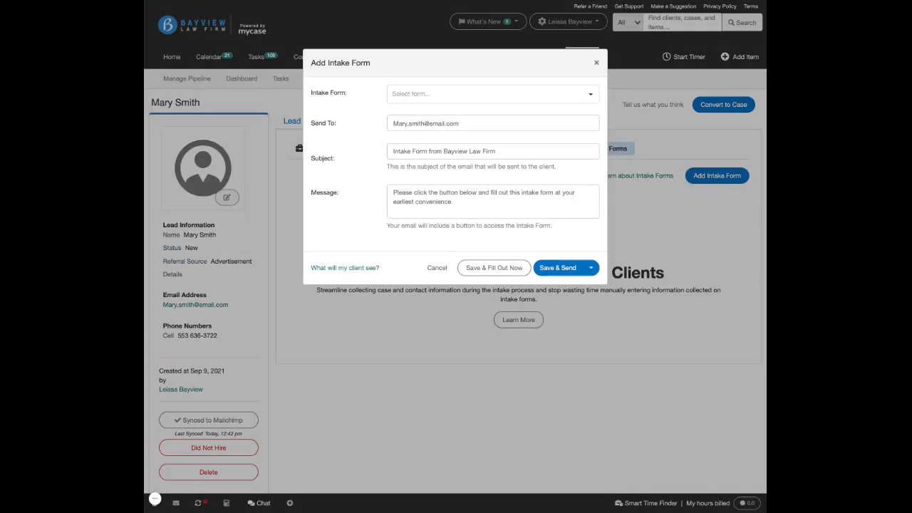
{"action": "left_click", "coordinate": [492, 94]}
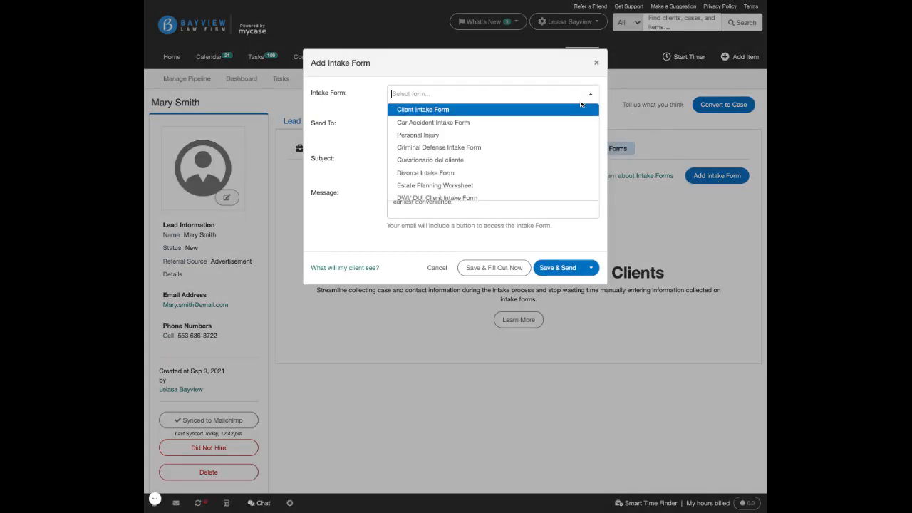
{"action": "left_click", "coordinate": [433, 122]}
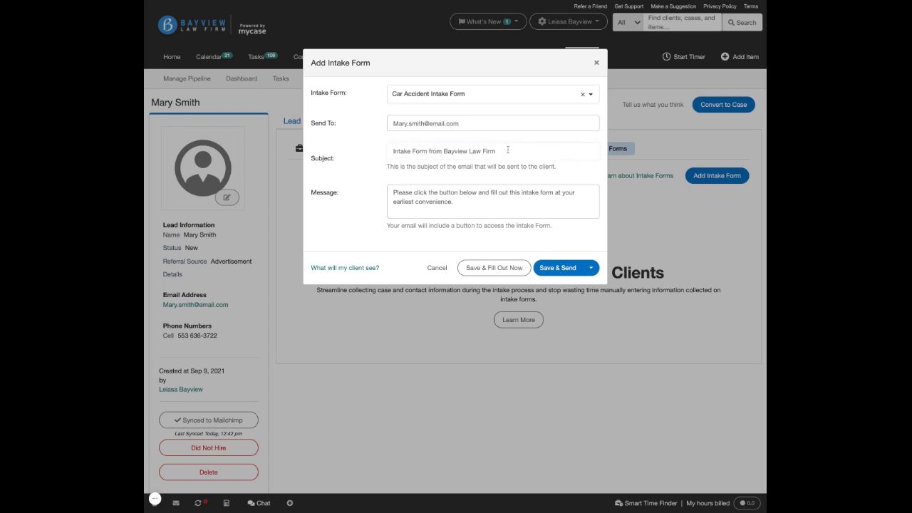
{"action": "mouse_move", "coordinate": [507, 149]}
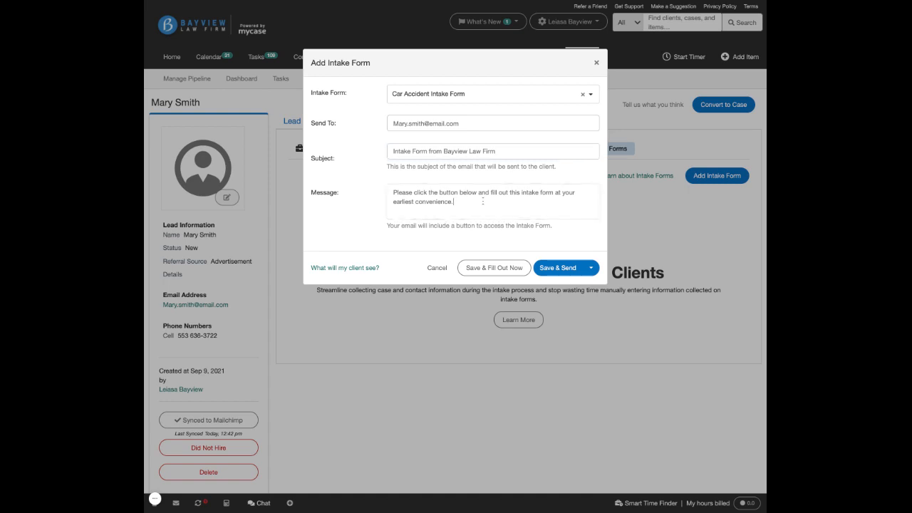
{"action": "mouse_move", "coordinate": [576, 225]}
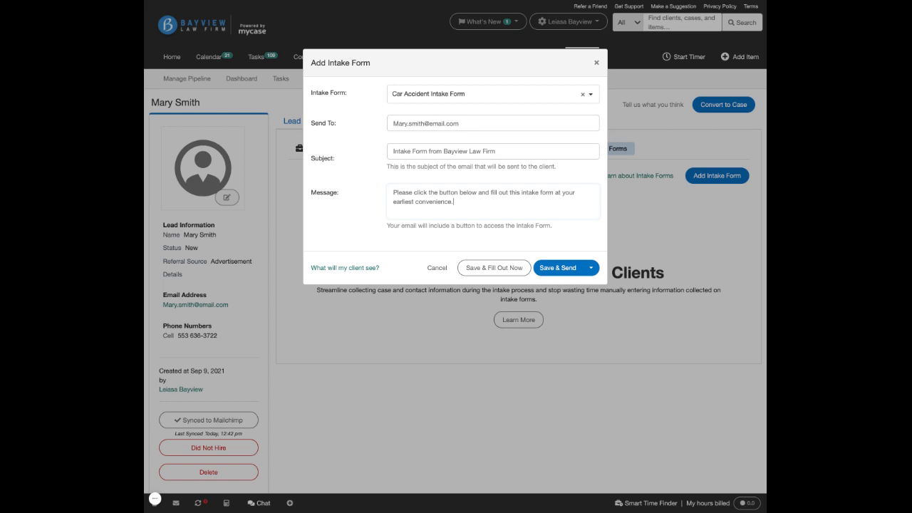
{"action": "left_click", "coordinate": [589, 268]}
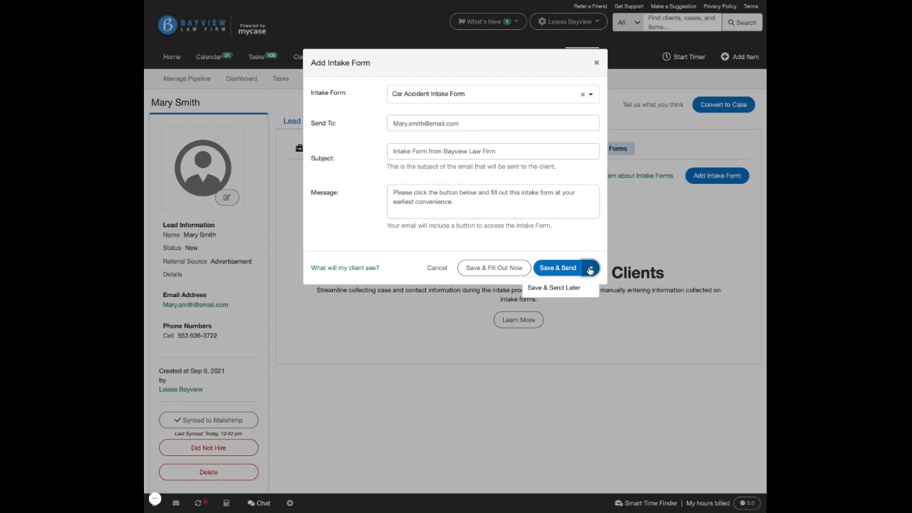
{"action": "mouse_move", "coordinate": [535, 255]}
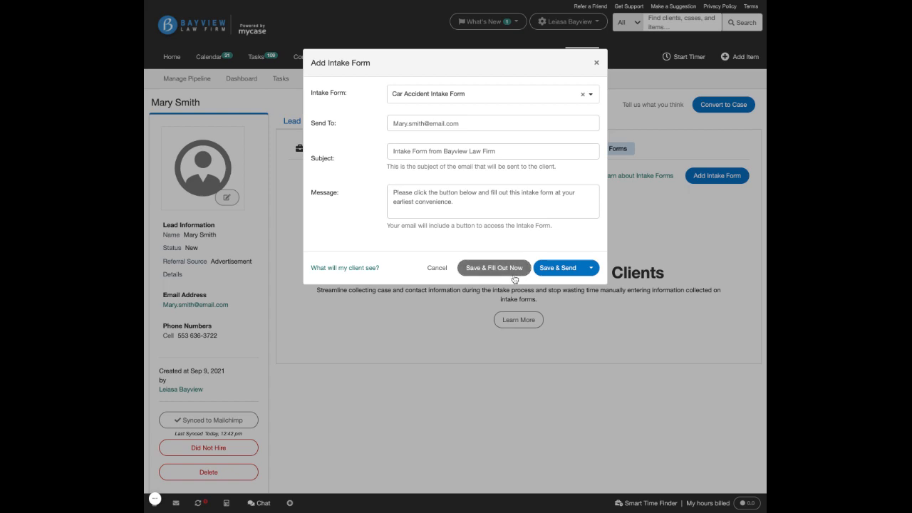
{"action": "left_click", "coordinate": [558, 268]}
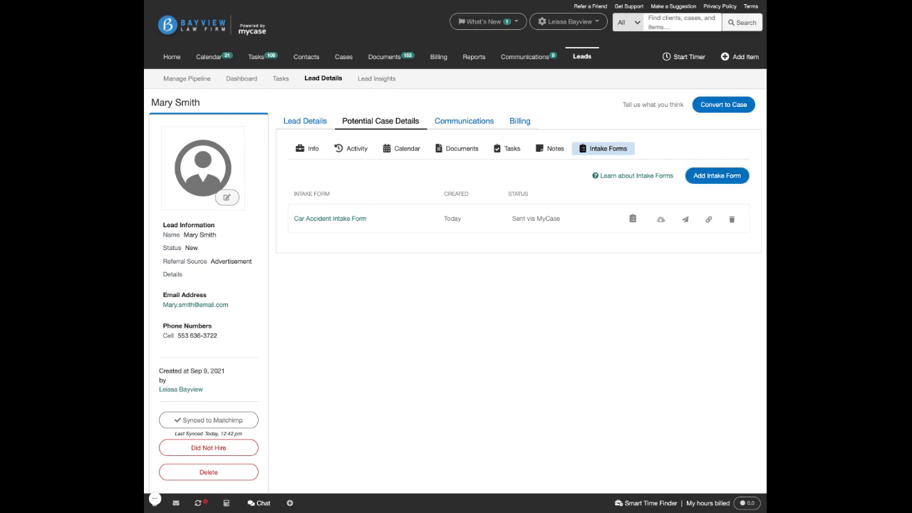
{"action": "mouse_move", "coordinate": [646, 241]}
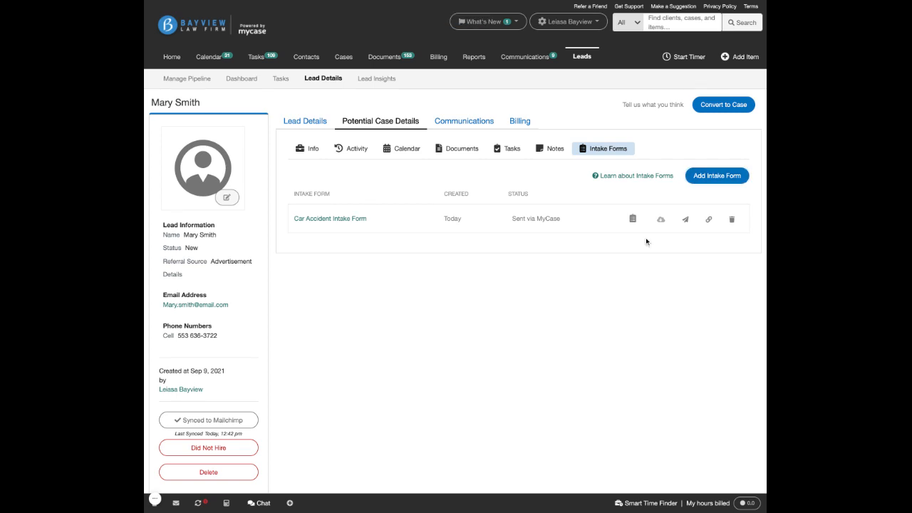
{"action": "mouse_move", "coordinate": [526, 315]}
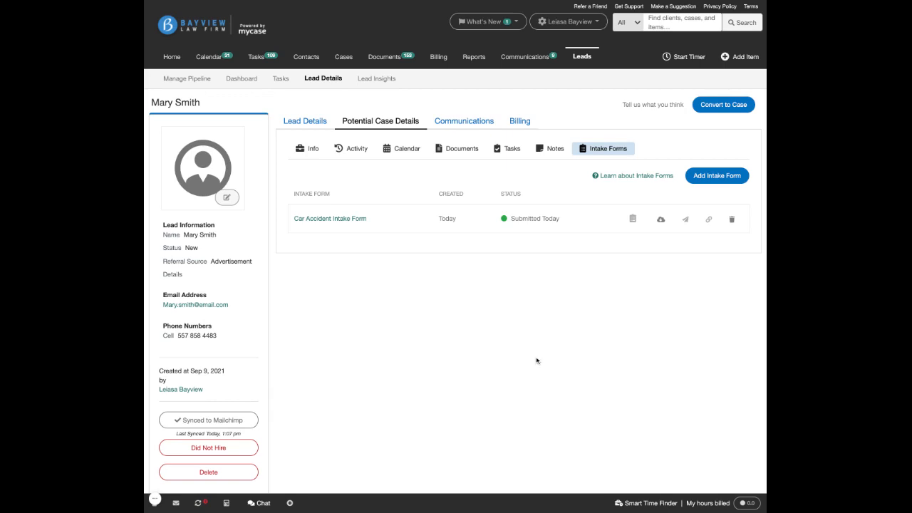
{"action": "mouse_move", "coordinate": [524, 228]}
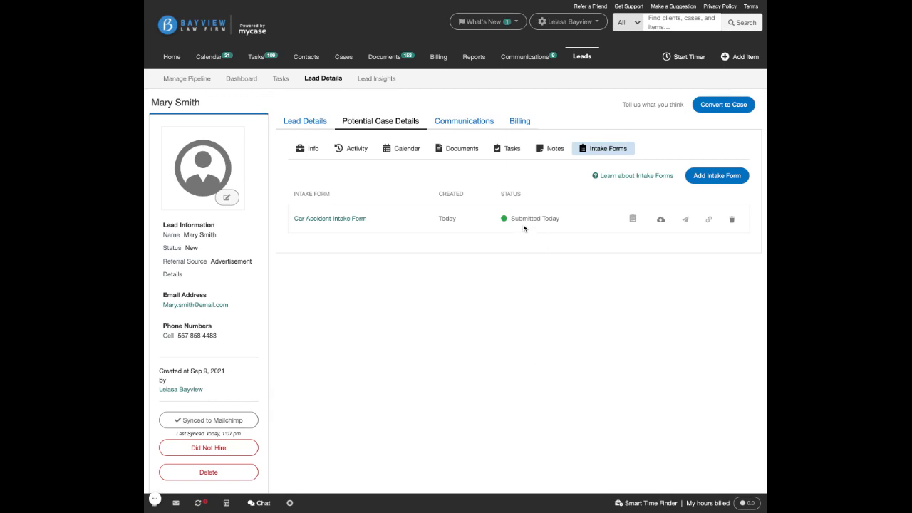
{"action": "mouse_move", "coordinate": [389, 268]}
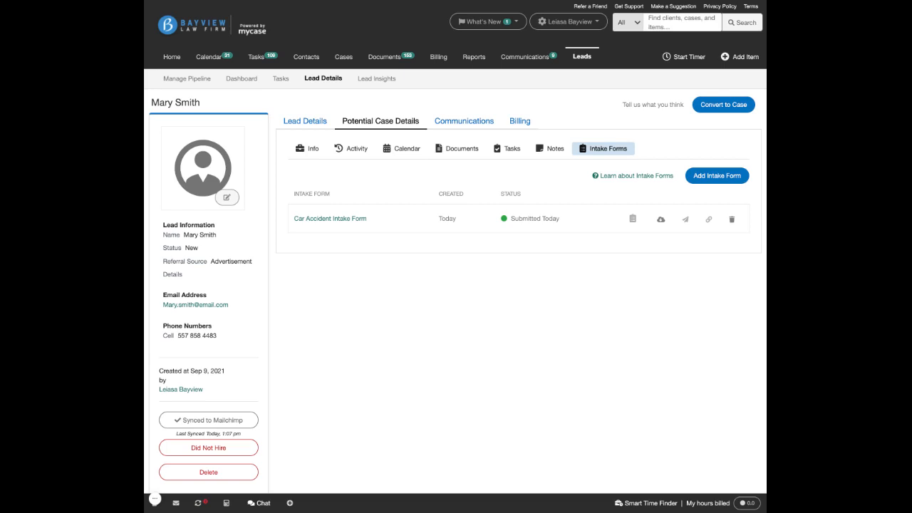
{"action": "mouse_move", "coordinate": [271, 390]}
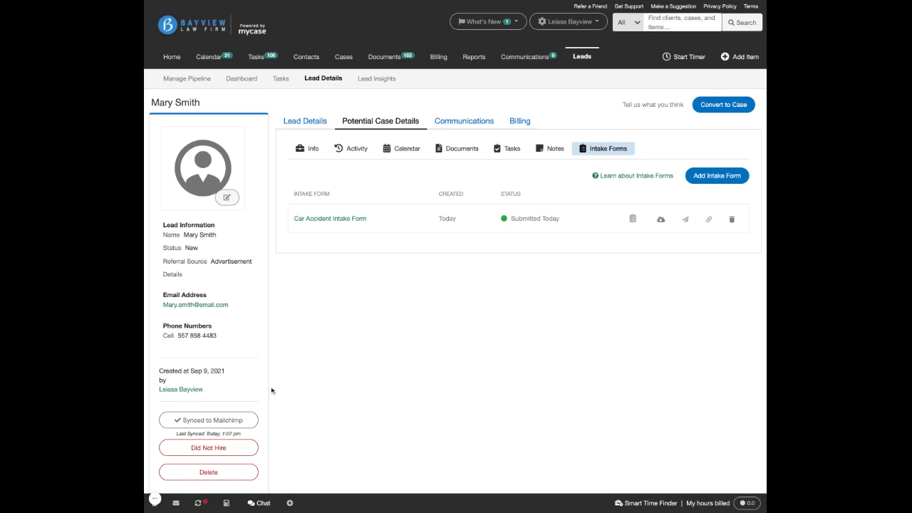
{"action": "double_click", "coordinate": [193, 336]}
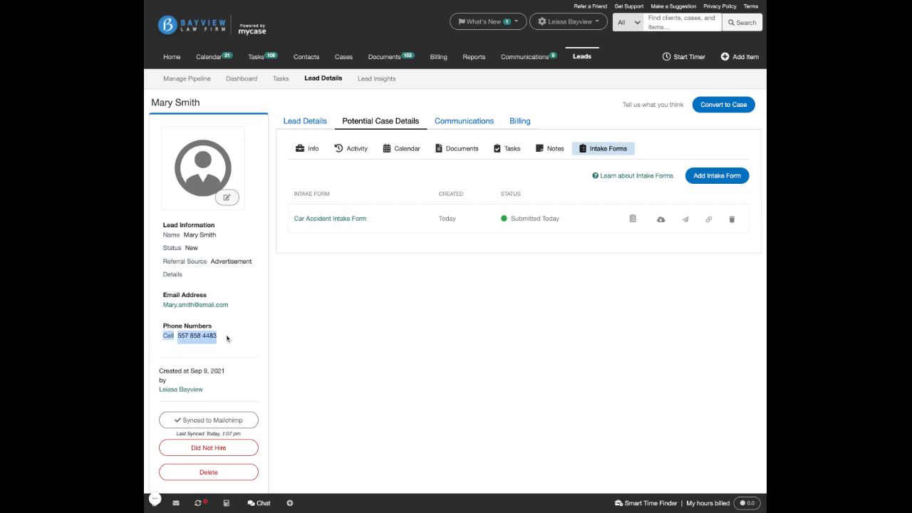